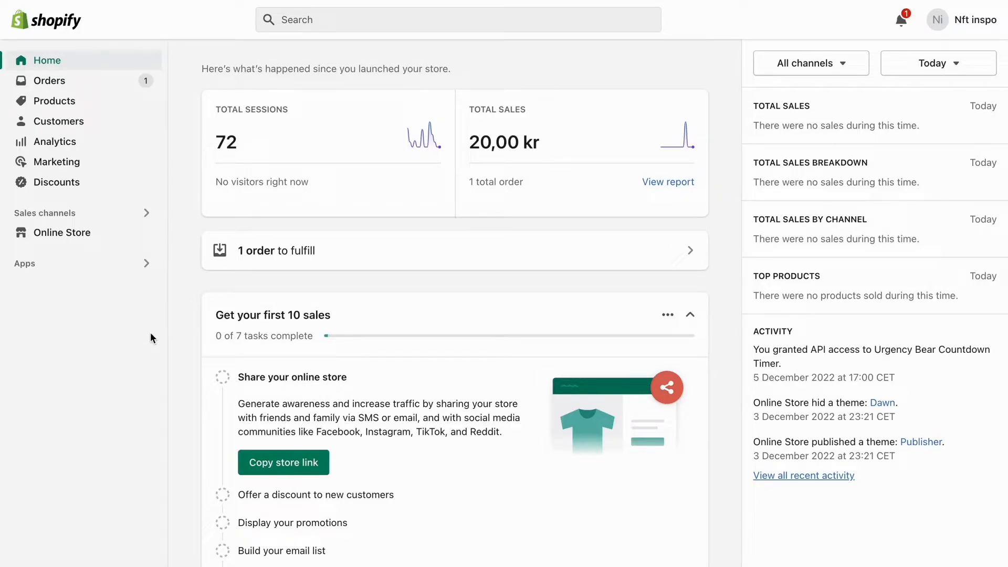
{"action": "mouse_move", "coordinate": [324, 145]}
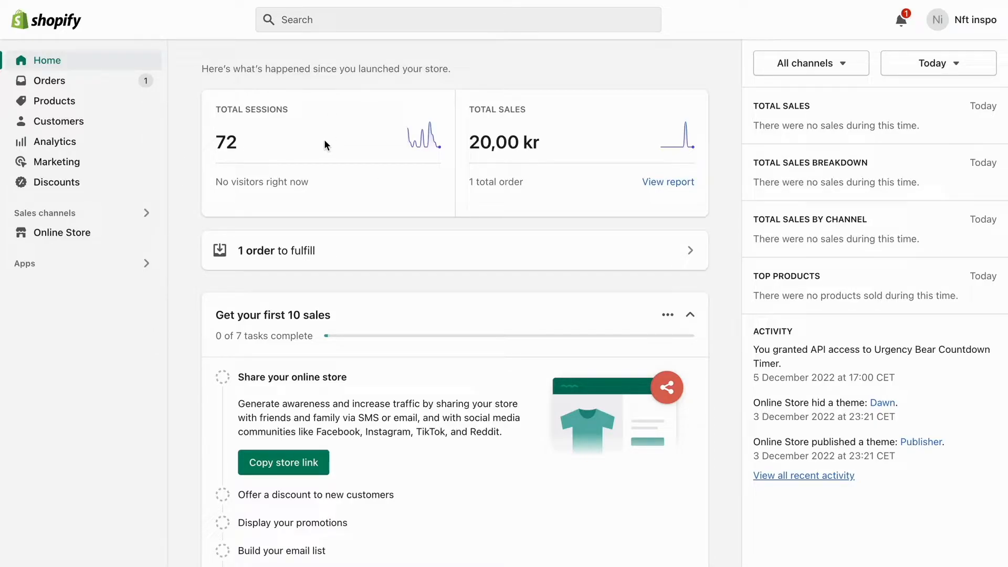
- Go to Settings > Payments and review the inactive Shopify Payments offer and incomplete PayPal setup
{"action": "scroll", "scroll_direction": "down", "scroll_amount": 3}
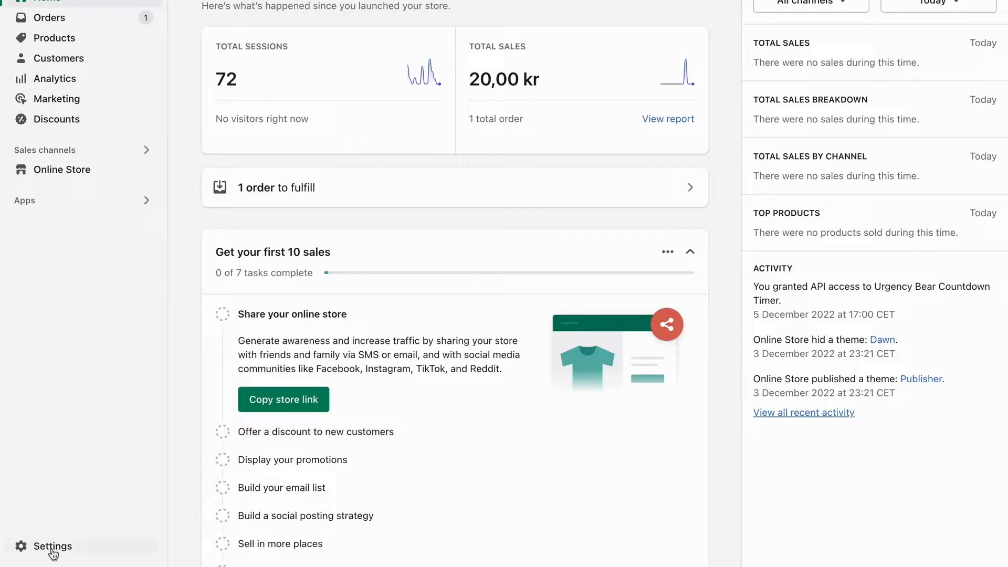
{"action": "left_click", "coordinate": [51, 546]}
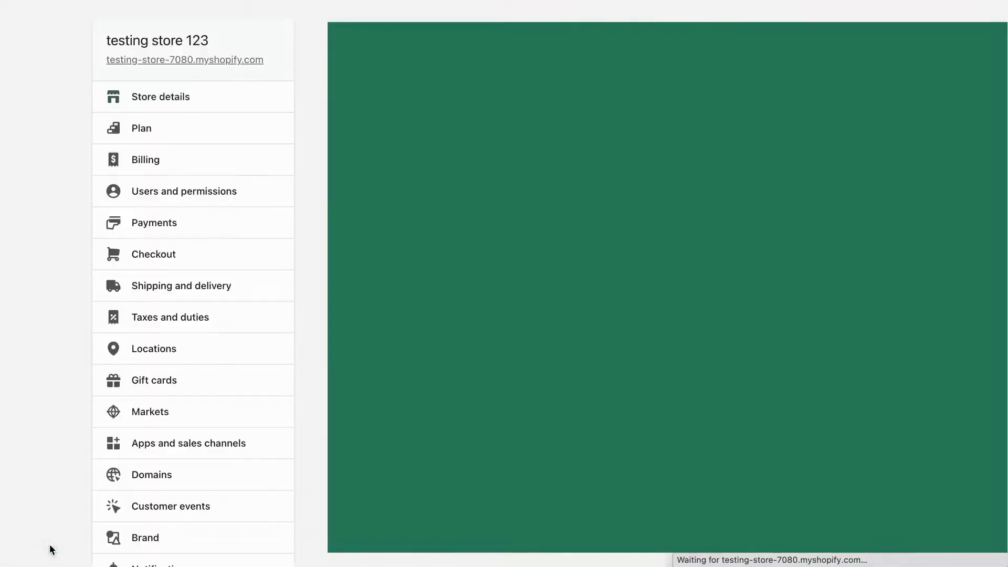
{"action": "left_click", "coordinate": [160, 95]}
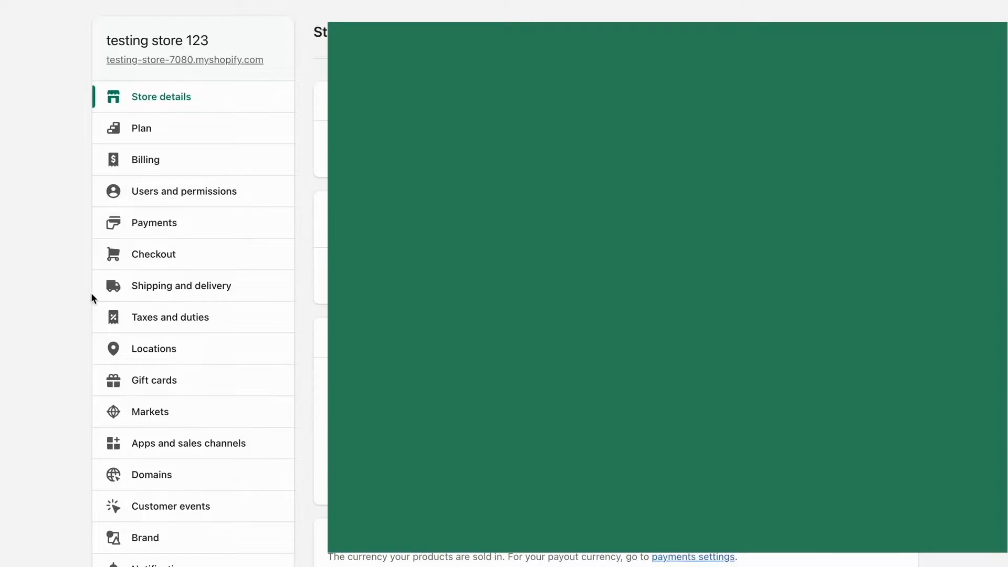
{"action": "left_click", "coordinate": [154, 223]}
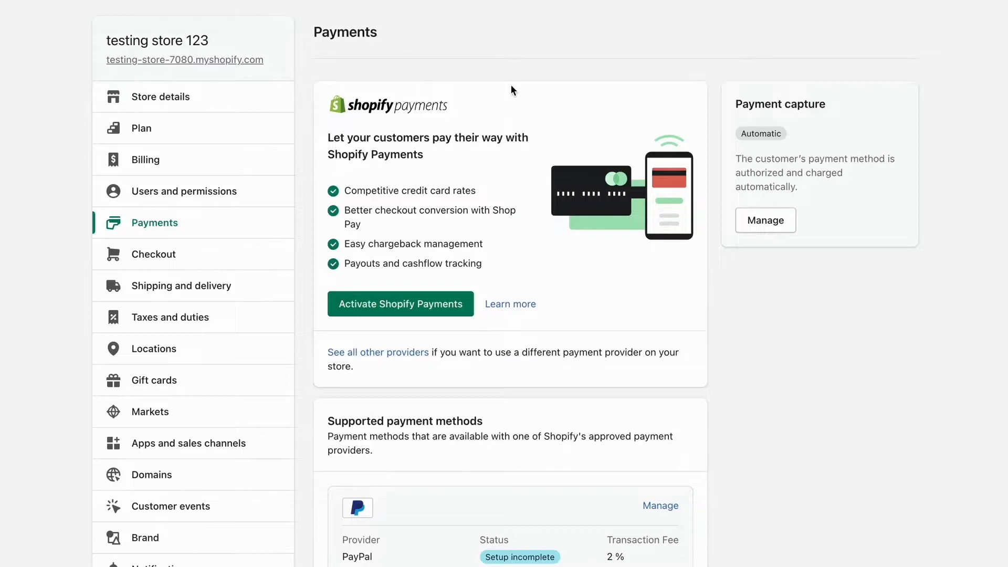
{"action": "scroll", "scroll_direction": "down", "scroll_amount": 3}
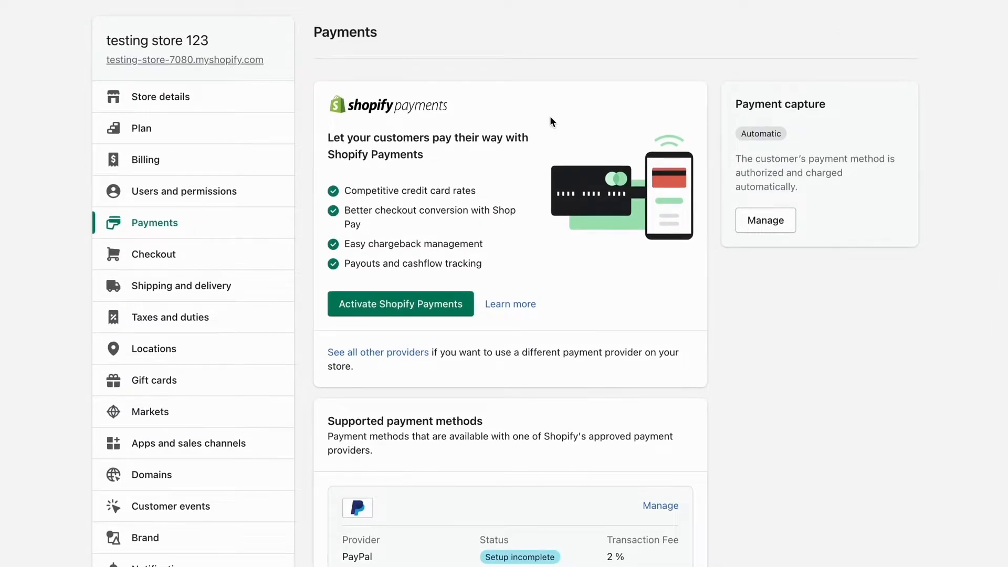
{"action": "scroll", "scroll_direction": "down", "scroll_amount": 3}
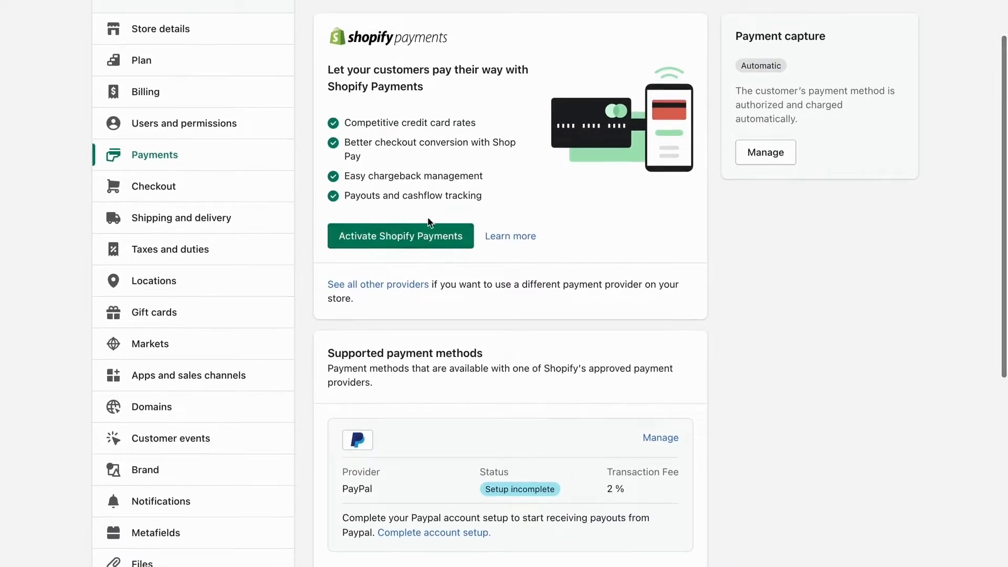
{"action": "mouse_move", "coordinate": [440, 46]}
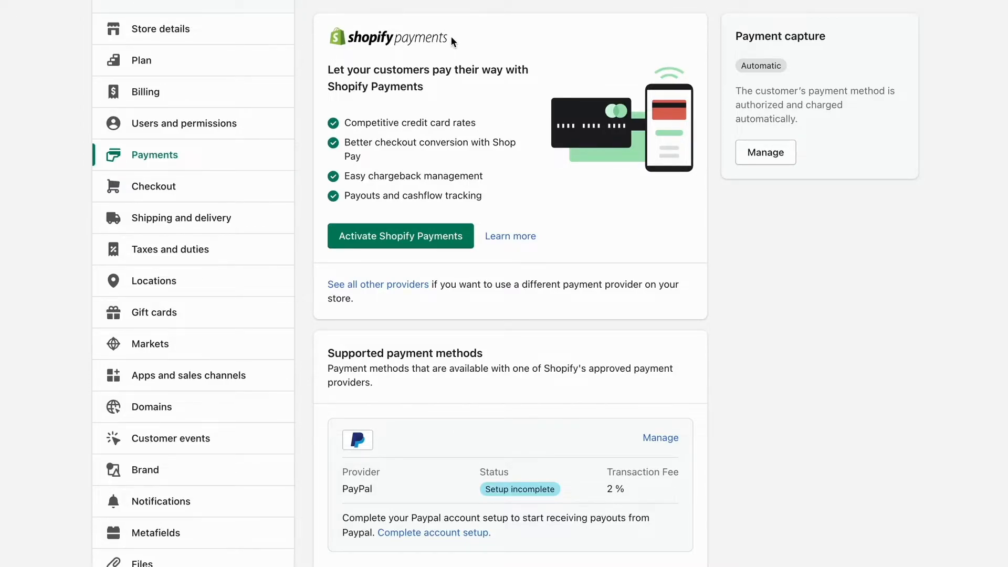
{"action": "mouse_move", "coordinate": [520, 182]}
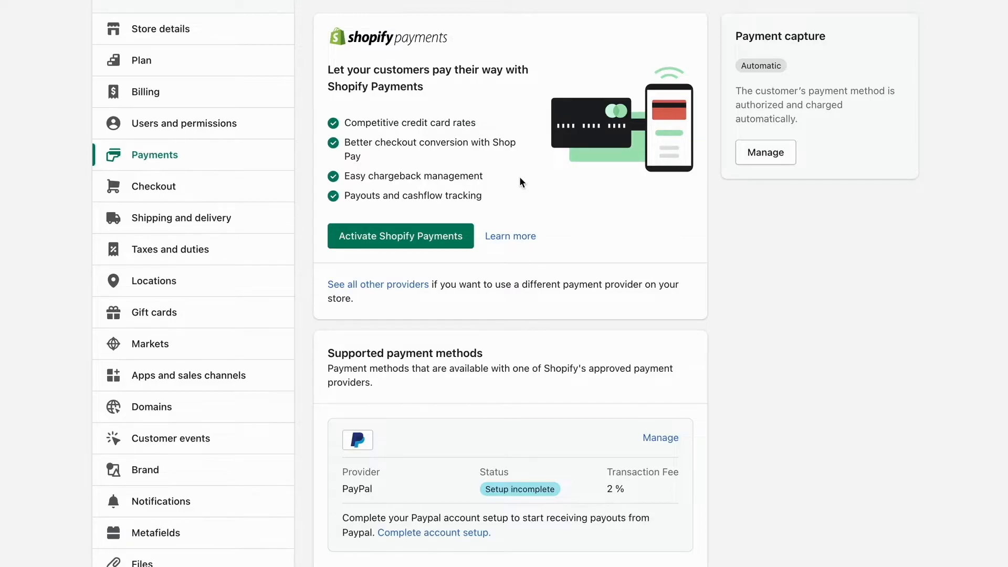
{"action": "mouse_move", "coordinate": [414, 247]}
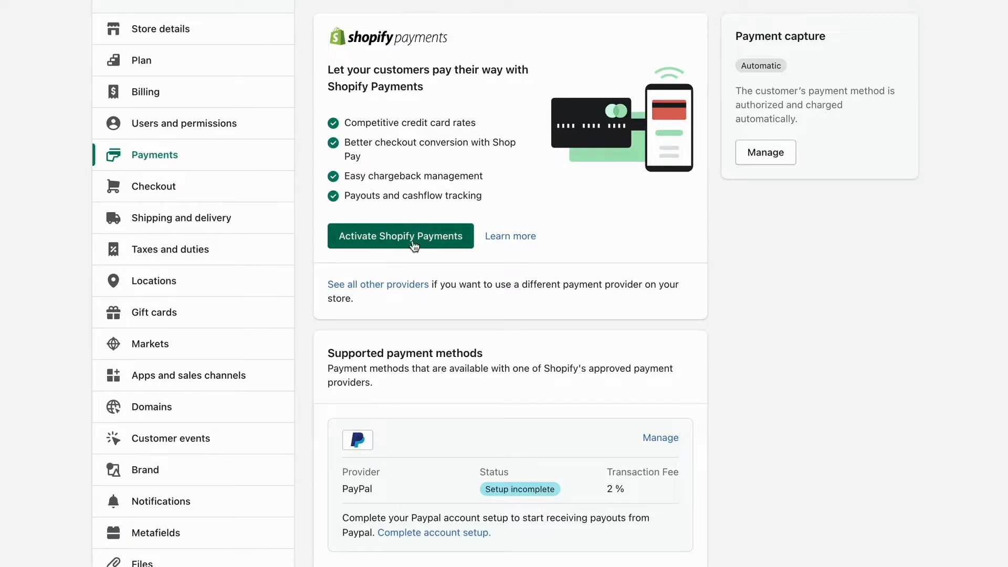
{"action": "mouse_move", "coordinate": [520, 143]}
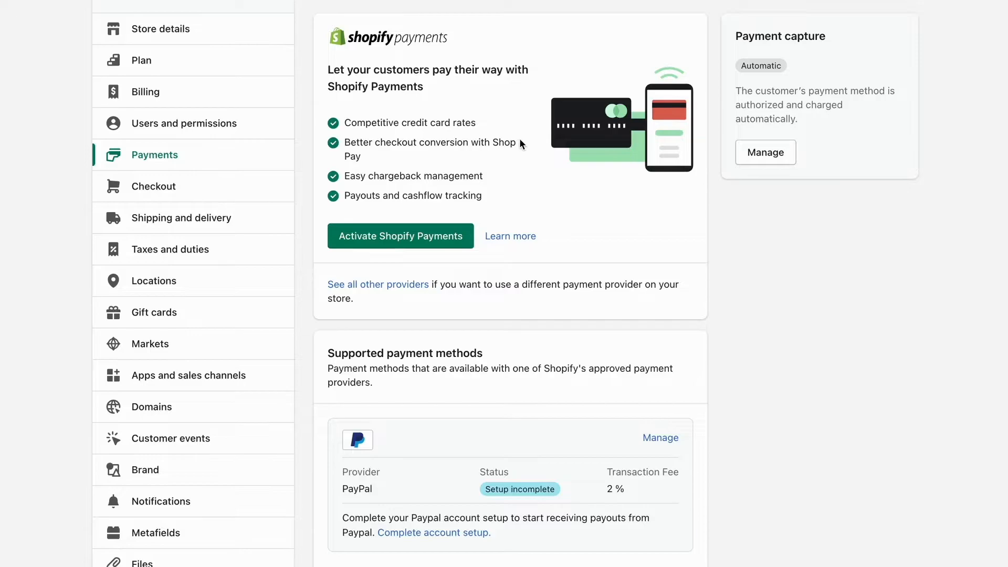
{"action": "scroll", "scroll_direction": "down", "scroll_amount": 3}
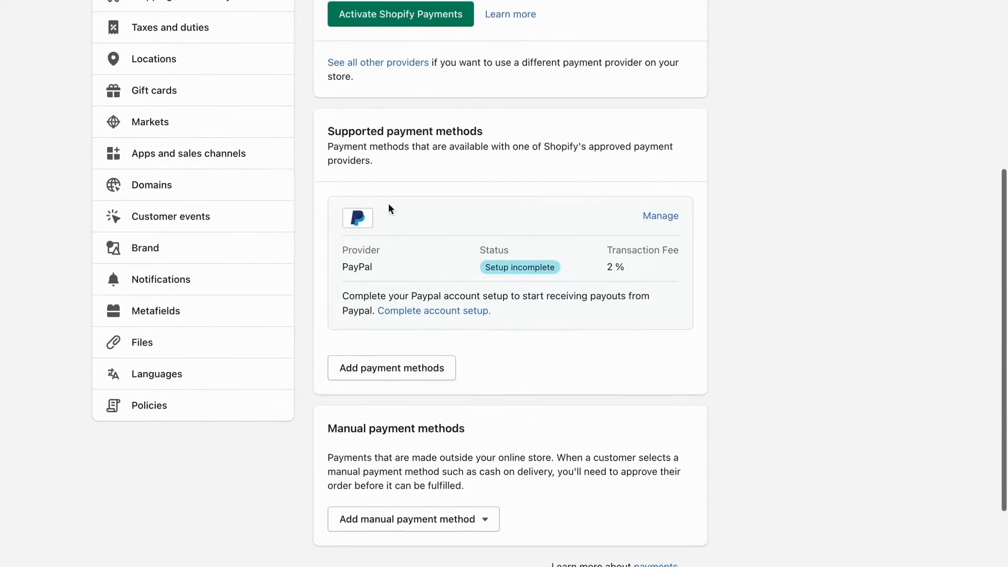
{"action": "mouse_move", "coordinate": [422, 192]}
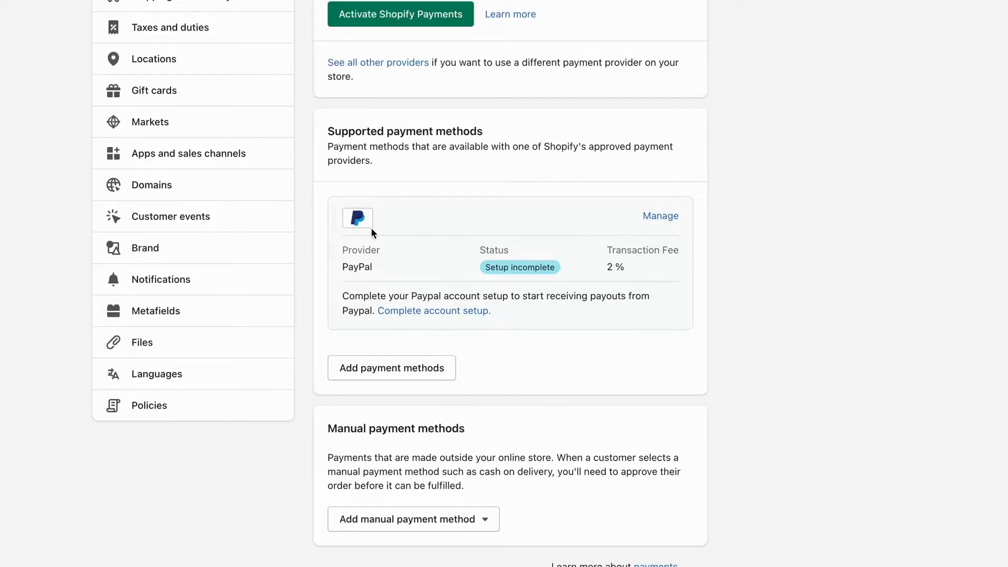
{"action": "mouse_move", "coordinate": [358, 218]}
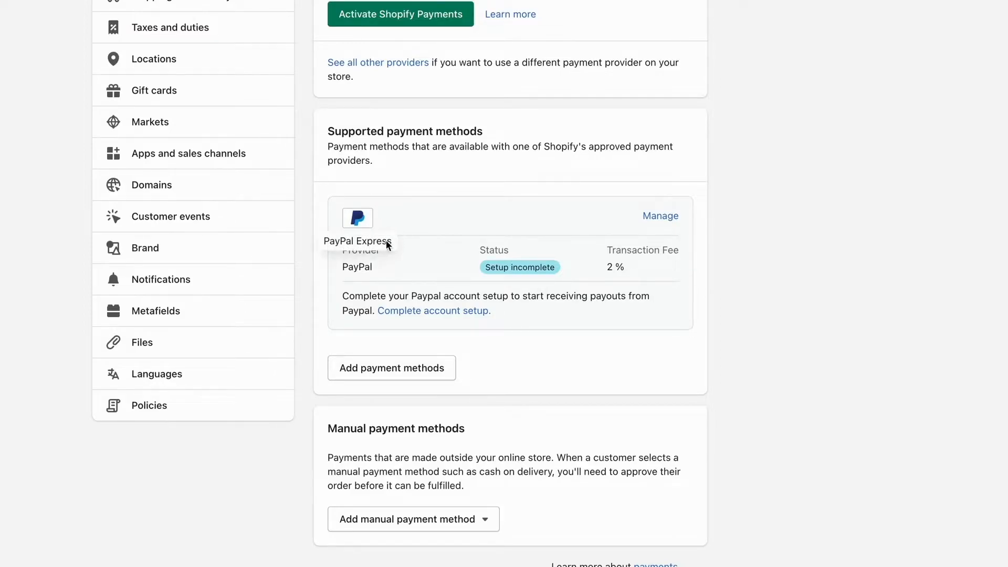
{"action": "mouse_move", "coordinate": [389, 211]}
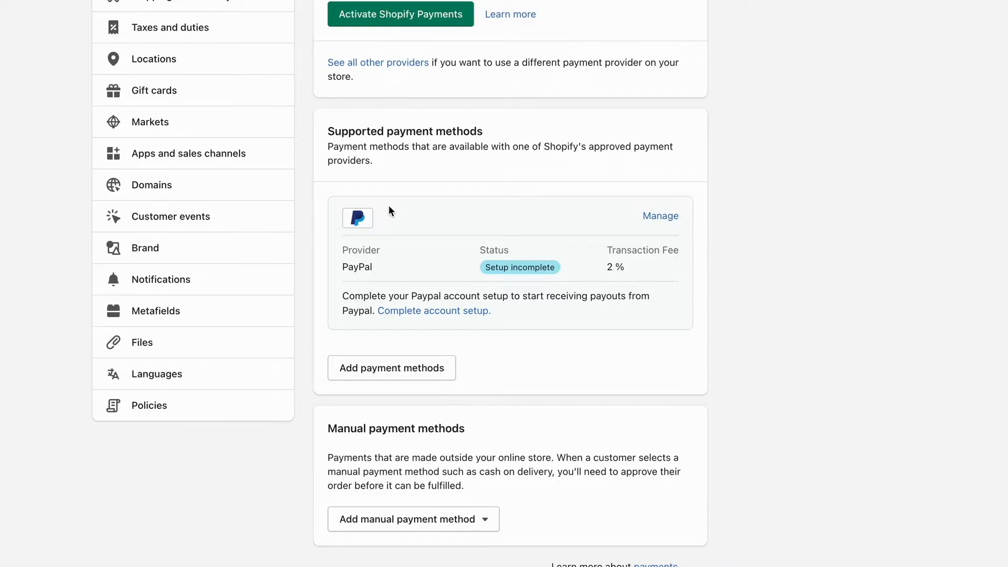
{"action": "scroll", "scroll_direction": "down", "scroll_amount": 3}
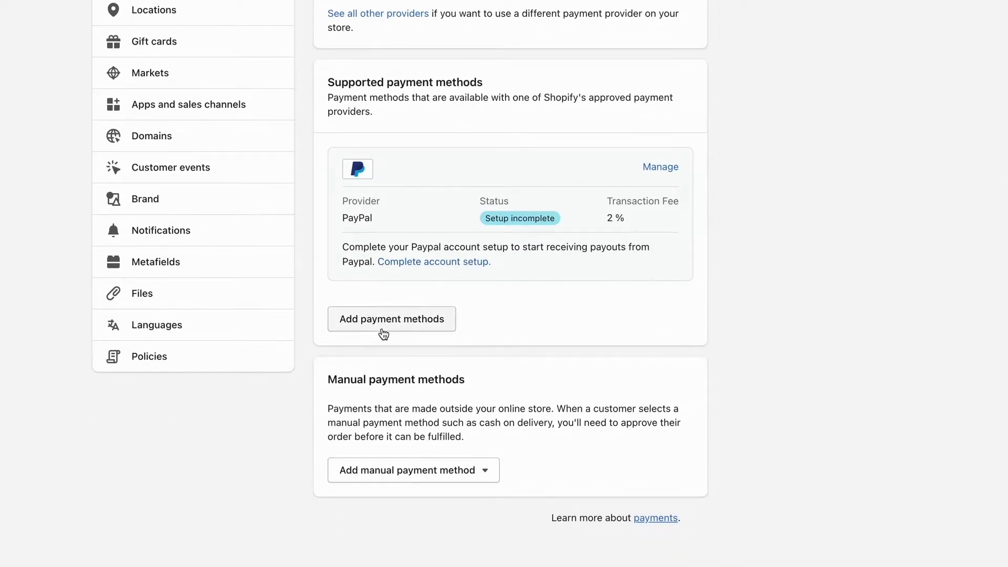
- On the Add payment methods page, choose Visa from the payment methods search dropdown
{"action": "left_click", "coordinate": [390, 319]}
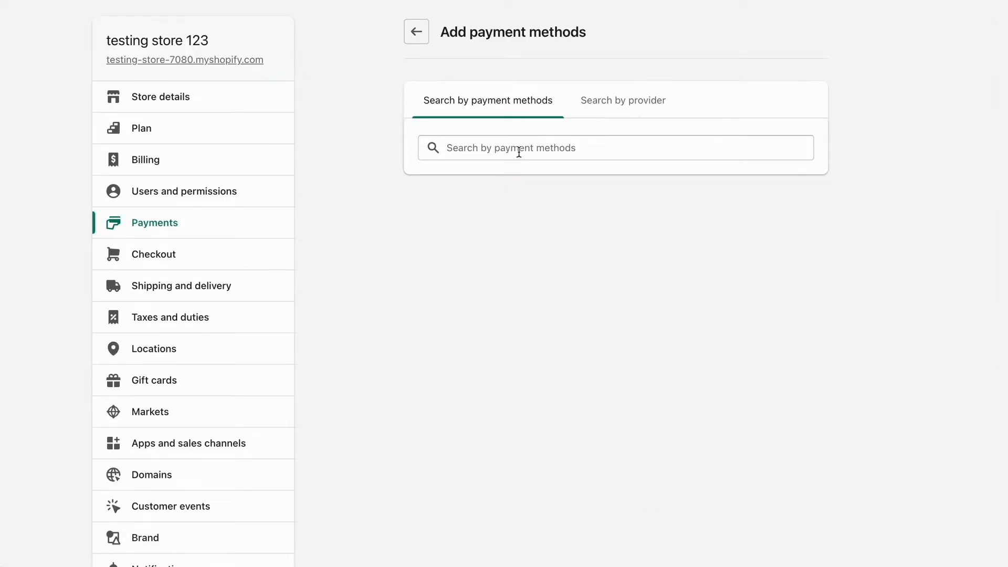
{"action": "left_click", "coordinate": [613, 147]}
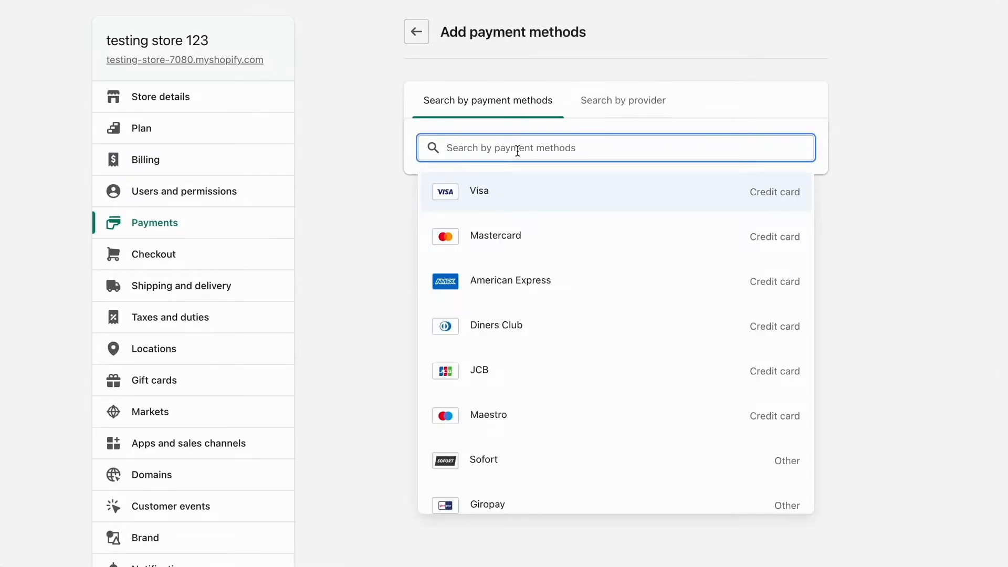
{"action": "mouse_move", "coordinate": [524, 195]}
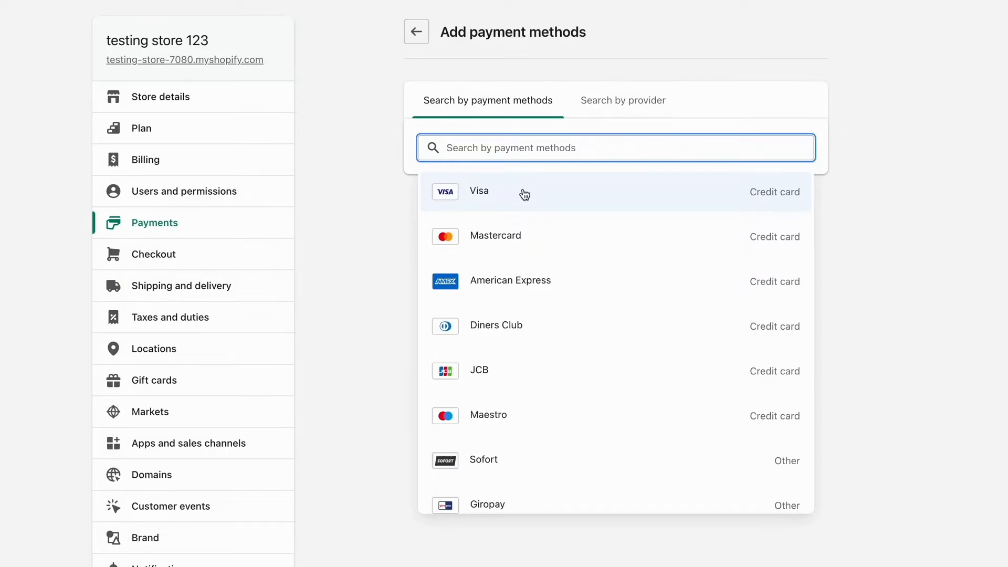
{"action": "mouse_move", "coordinate": [538, 194]}
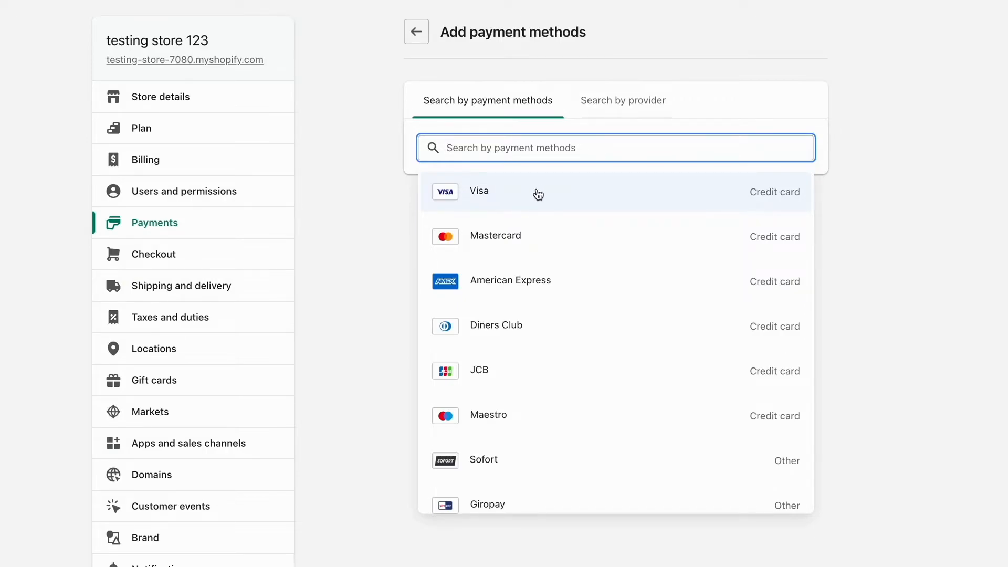
{"action": "left_click", "coordinate": [479, 191]}
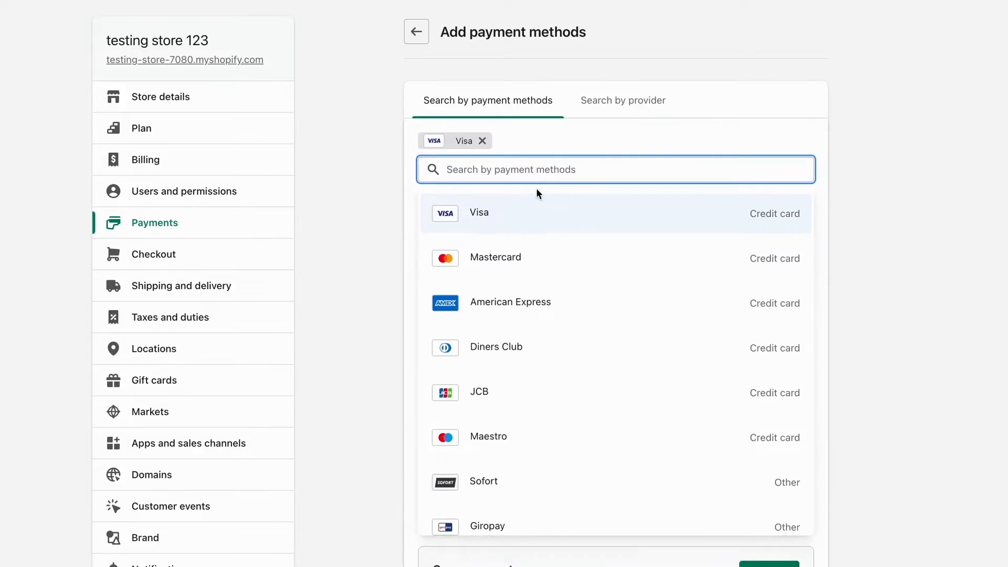
- Close the dropdown and browse the 37 Visa providers, including Skrill, ePay and Oceanpayment
{"action": "left_click", "coordinate": [478, 212]}
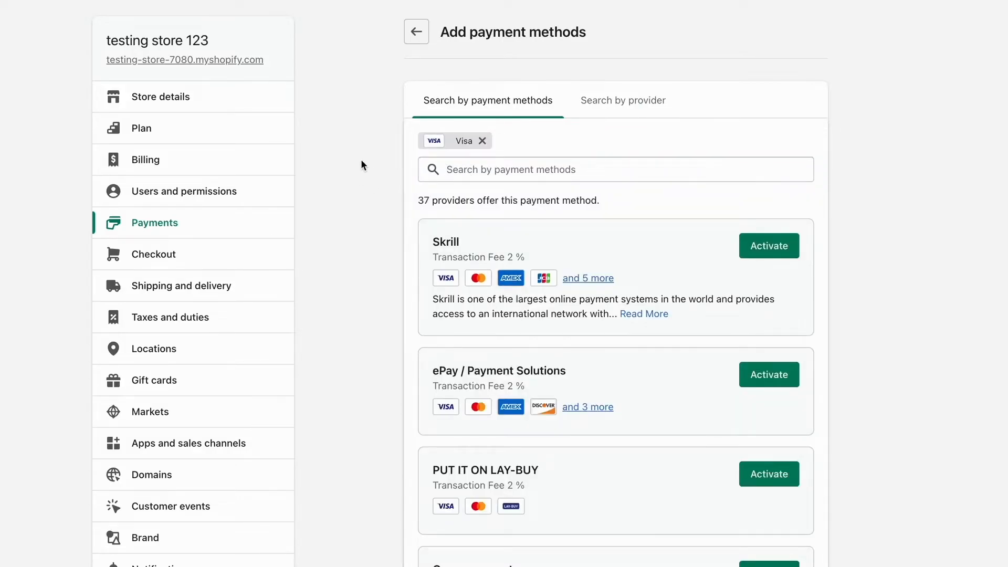
{"action": "scroll", "scroll_direction": "down", "scroll_amount": 3}
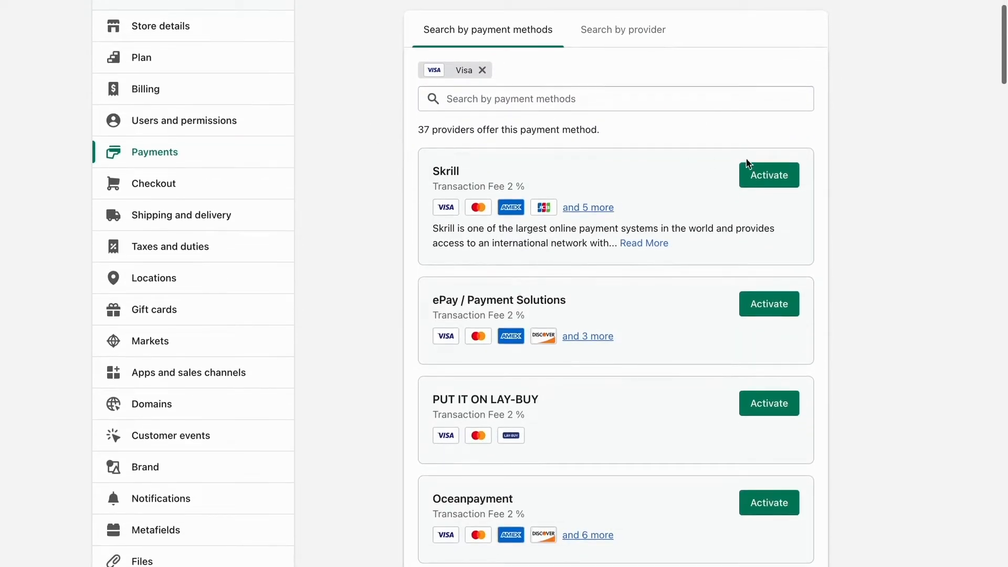
{"action": "double_click", "coordinate": [445, 171]}
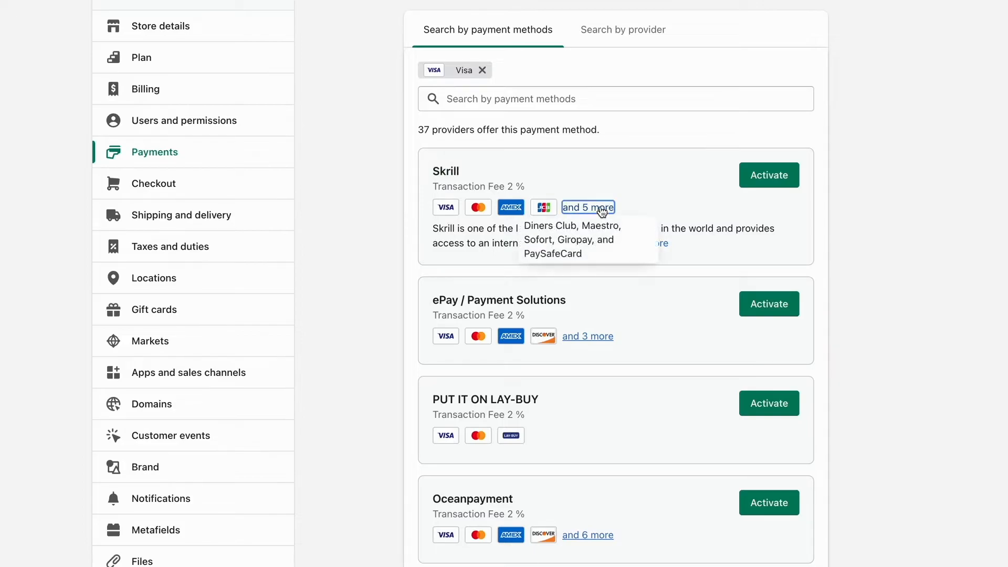
{"action": "mouse_move", "coordinate": [573, 243]}
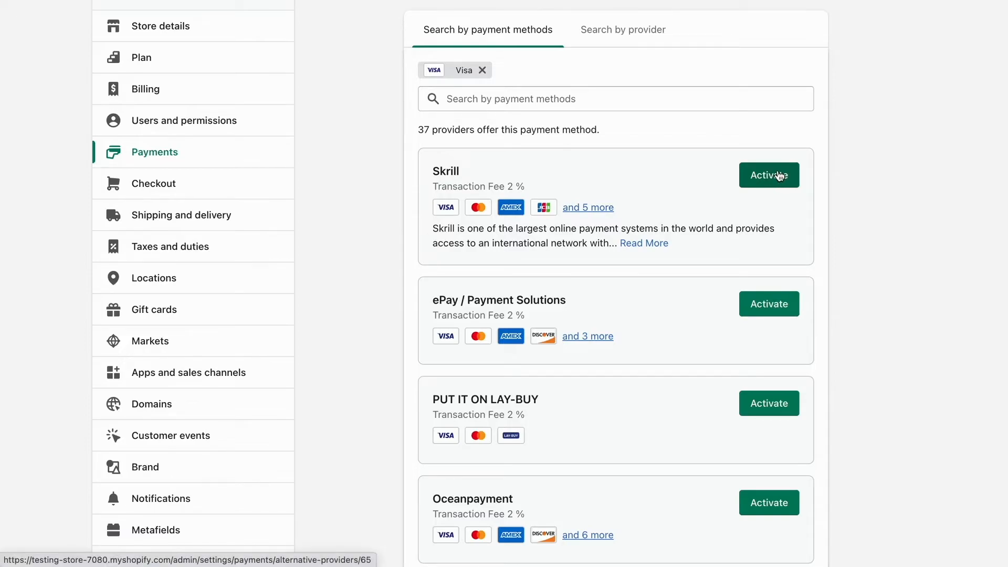
{"action": "scroll", "scroll_direction": "down", "scroll_amount": 3}
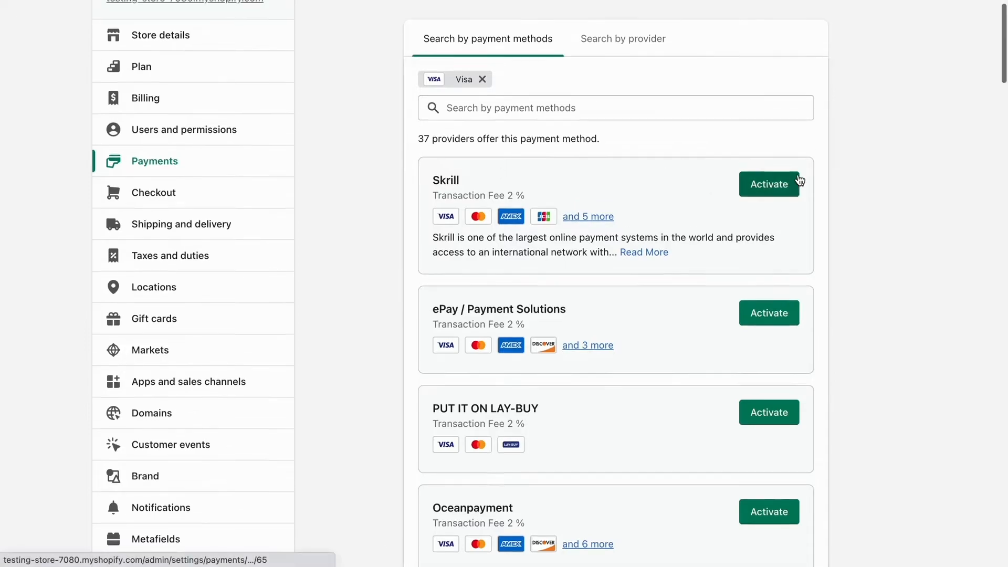
{"action": "scroll", "scroll_direction": "down", "scroll_amount": 3}
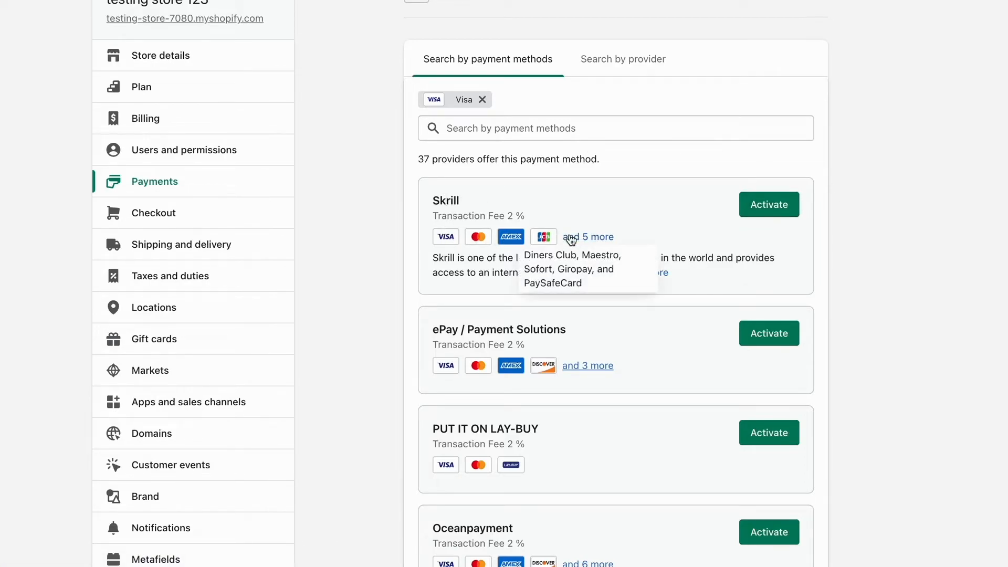
{"action": "mouse_move", "coordinate": [934, 226]}
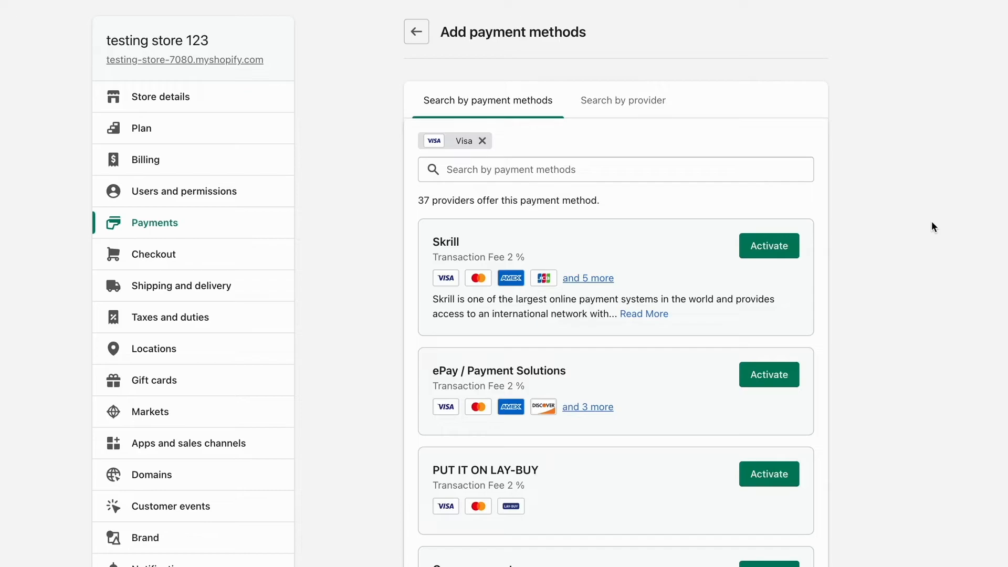
{"action": "mouse_move", "coordinate": [890, 215]}
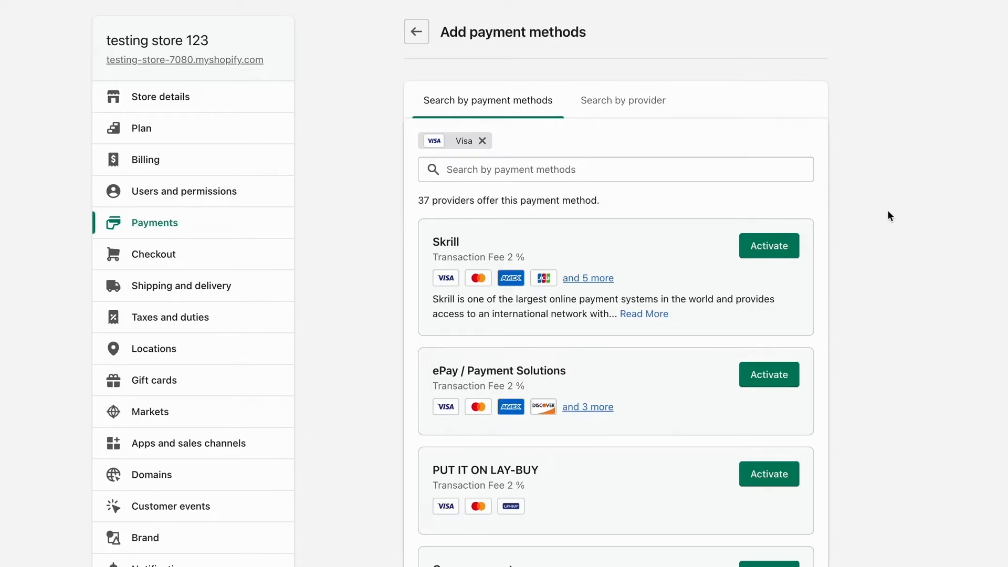
{"action": "mouse_move", "coordinate": [907, 229]}
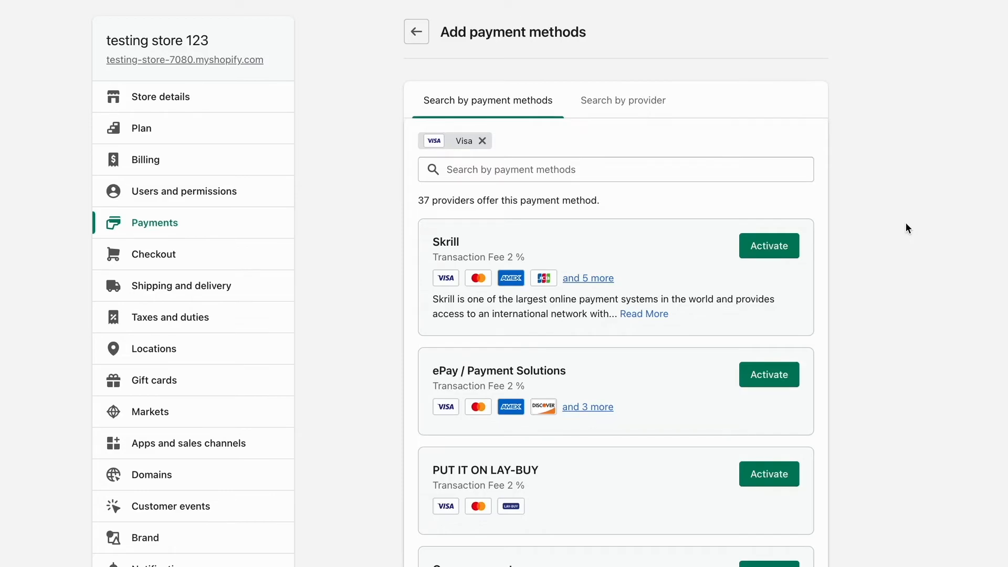